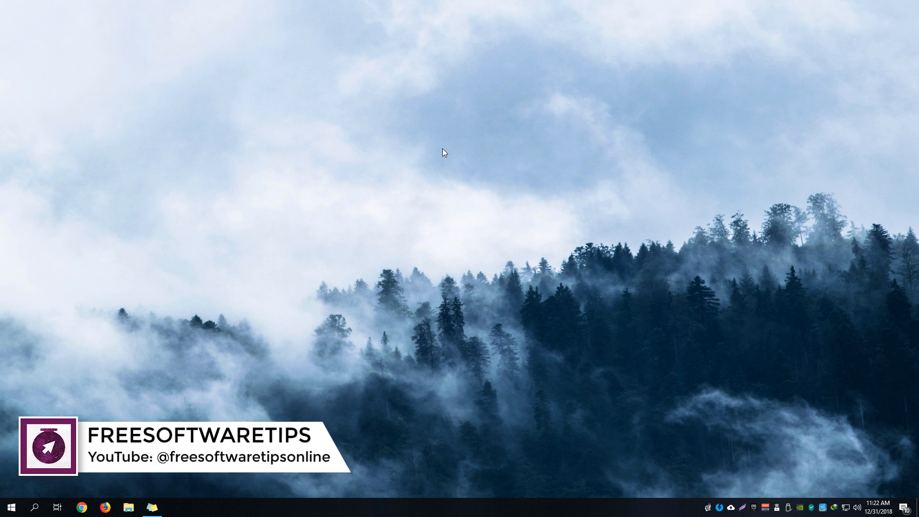
pyautogui.moveTo(440, 147)
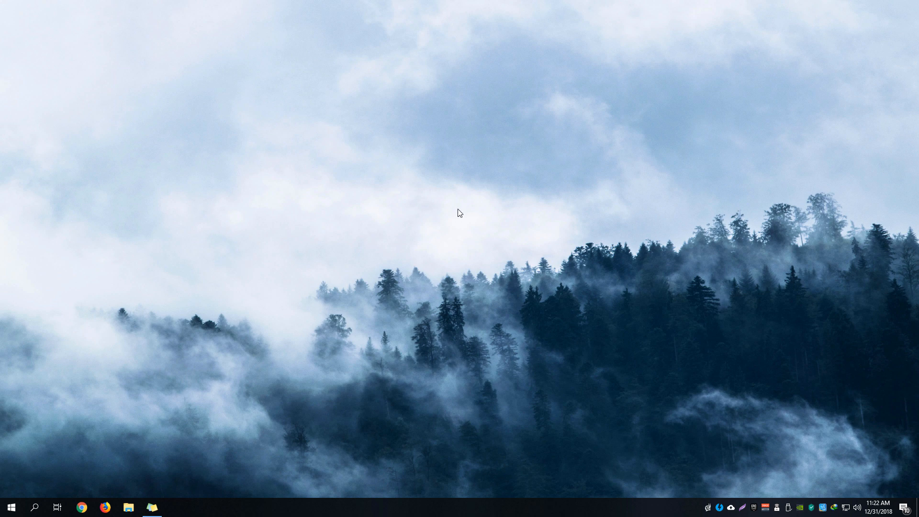
pyautogui.moveTo(454, 224)
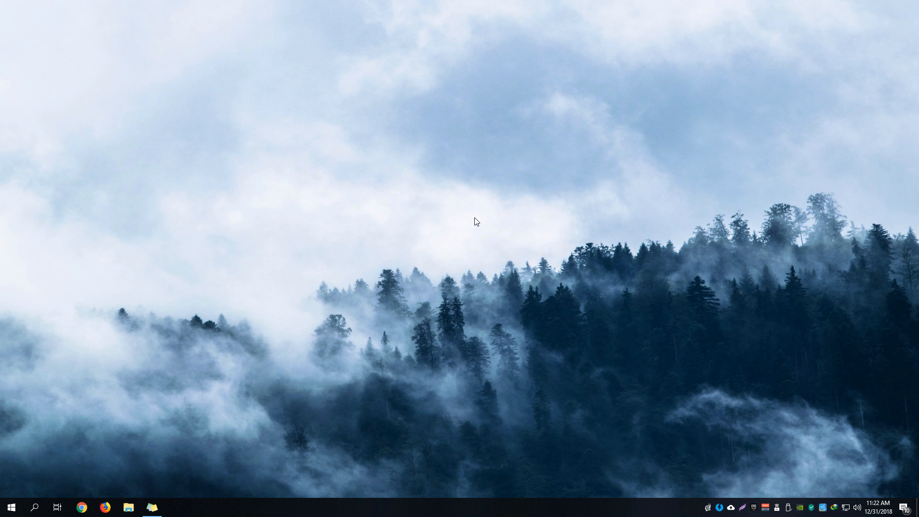
pyautogui.moveTo(444, 226)
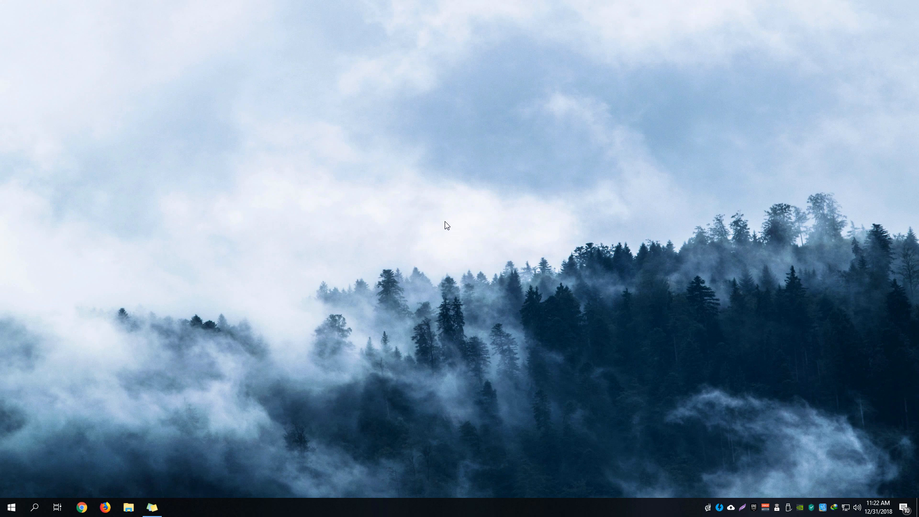
pyautogui.moveTo(445, 228)
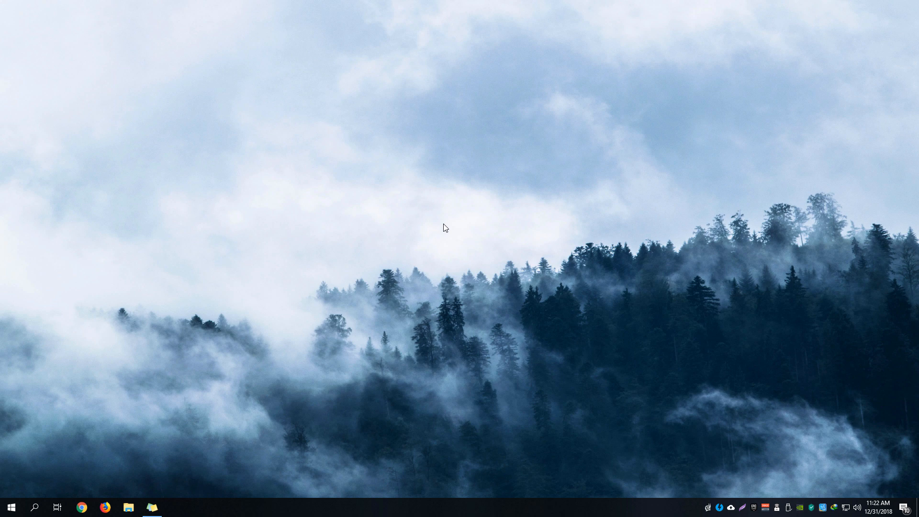
pyautogui.moveTo(446, 227)
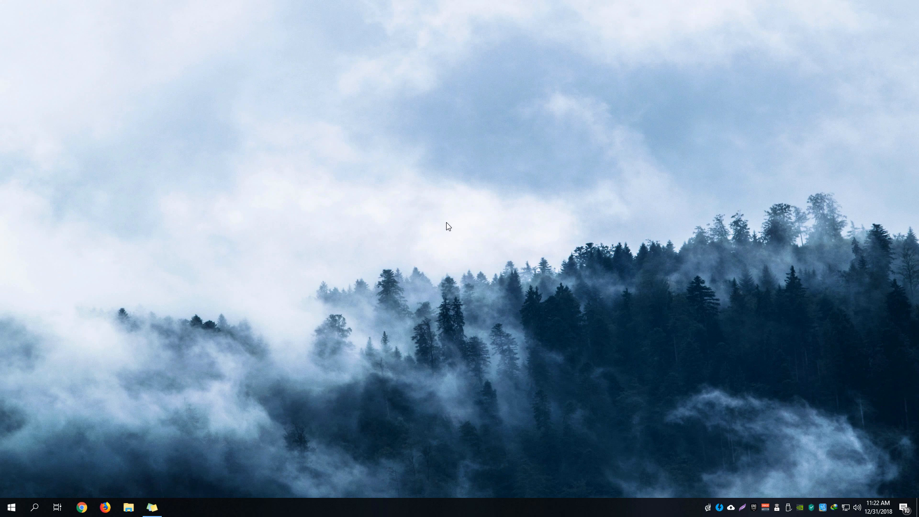
pyautogui.moveTo(148, 402)
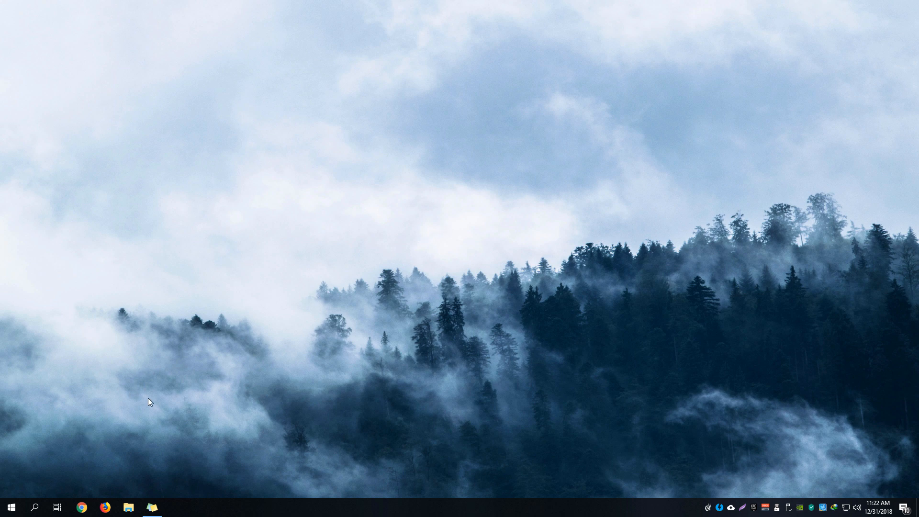
# Step: Bring up Windows search from the taskbar to look for power settings
pyautogui.click(13, 507)
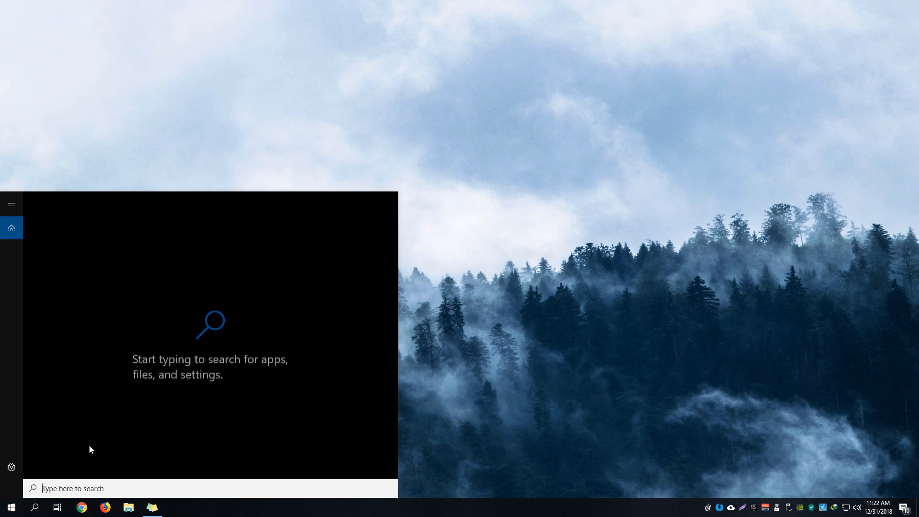
# Step: Search 'power', reach Power & sleep and launch Additional power settings
pyautogui.write('powerPoint')
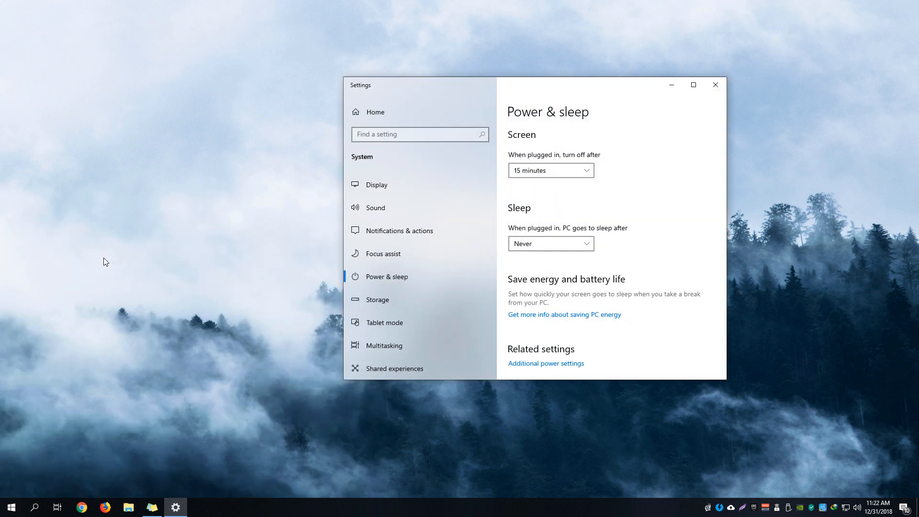
pyautogui.moveTo(523, 368)
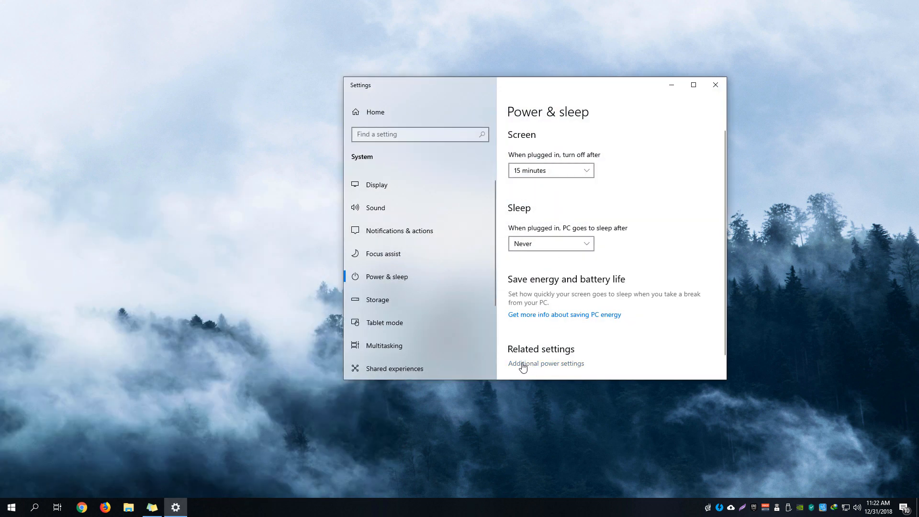
pyautogui.click(545, 364)
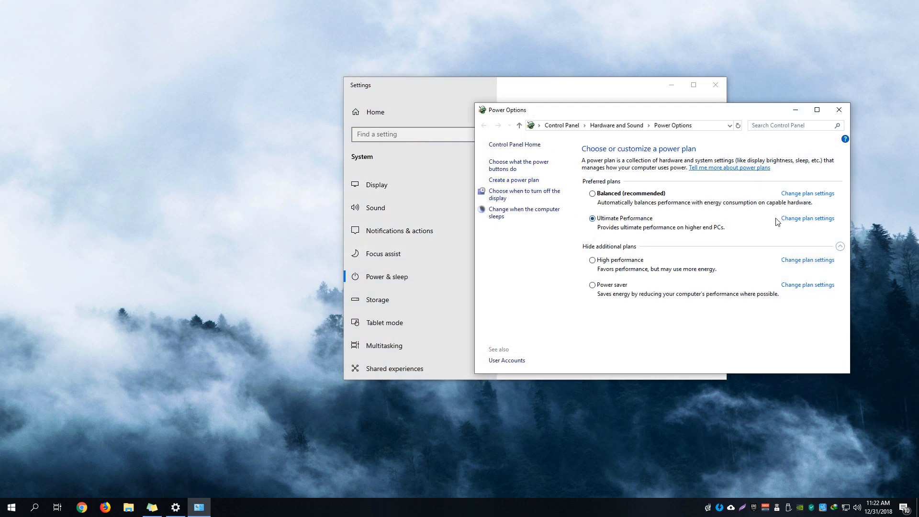
pyautogui.moveTo(822, 224)
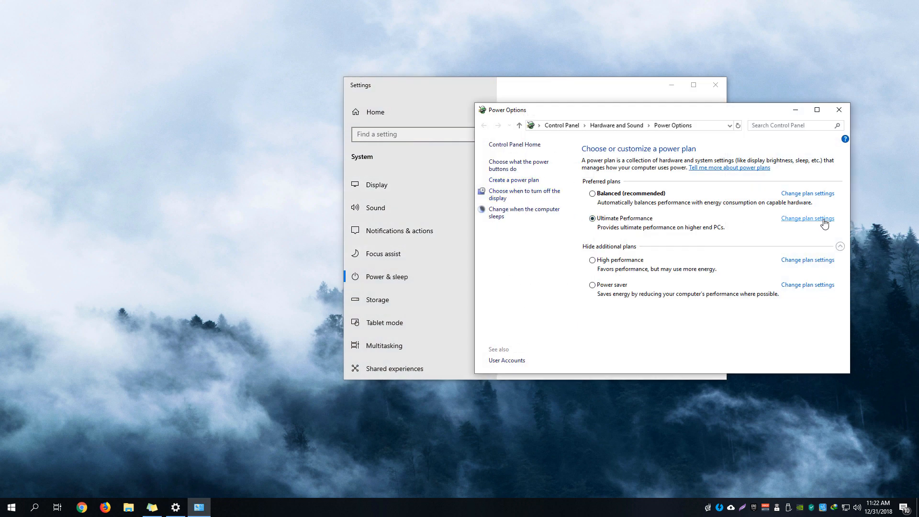
pyautogui.moveTo(515, 173)
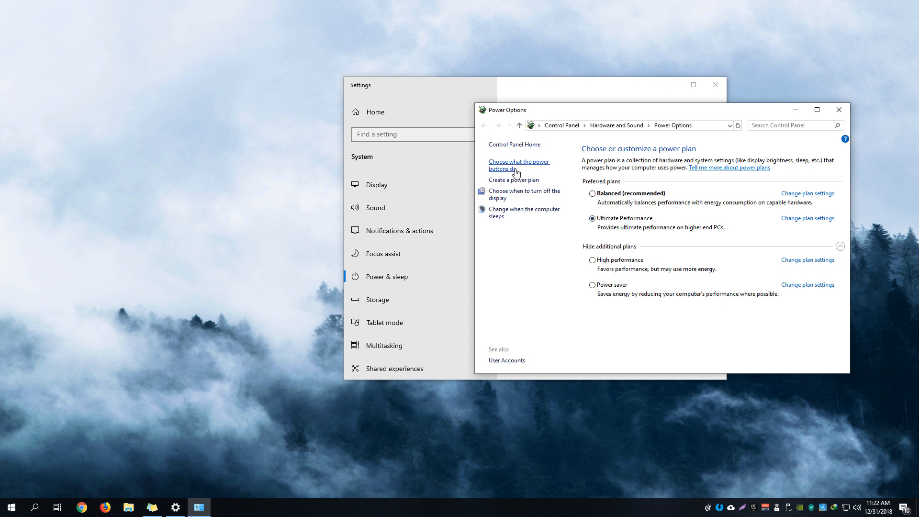
pyautogui.moveTo(502, 174)
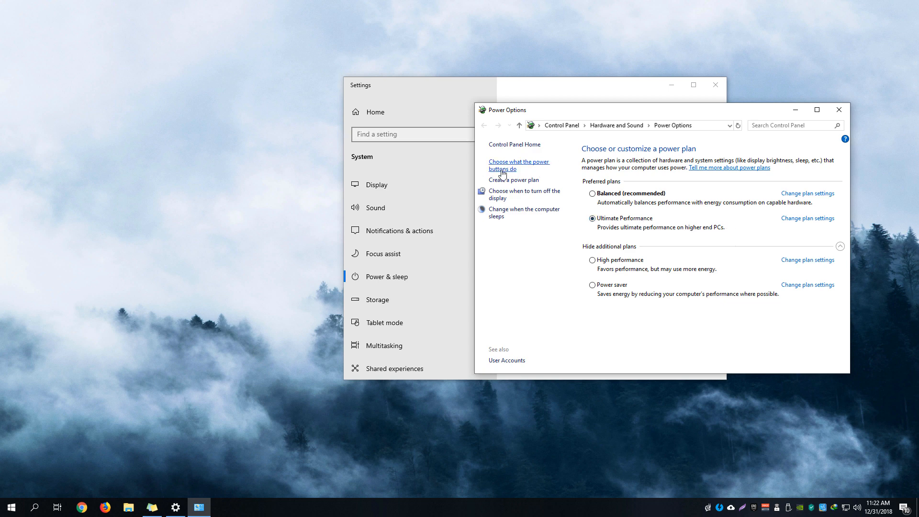
# Step: Go to 'Choose what the power buttons do' and unlock the unavailable shutdown settings
pyautogui.click(519, 165)
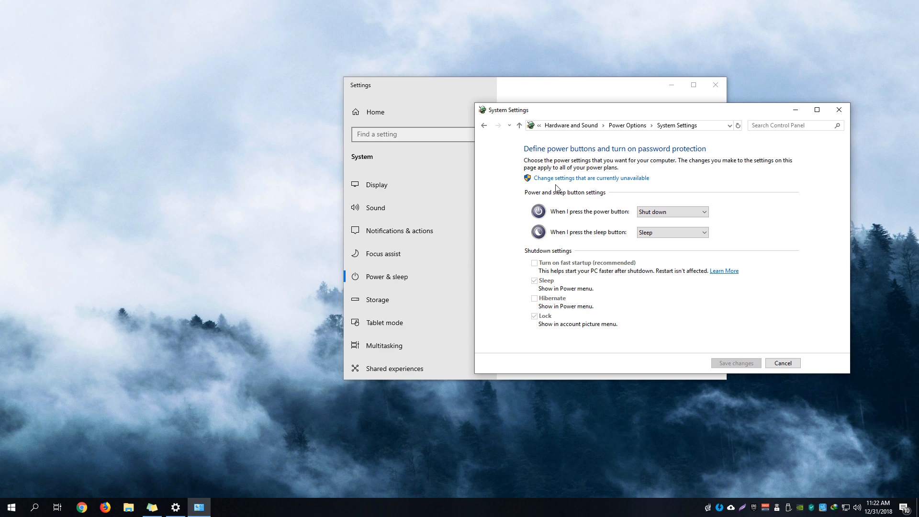
pyautogui.moveTo(574, 207)
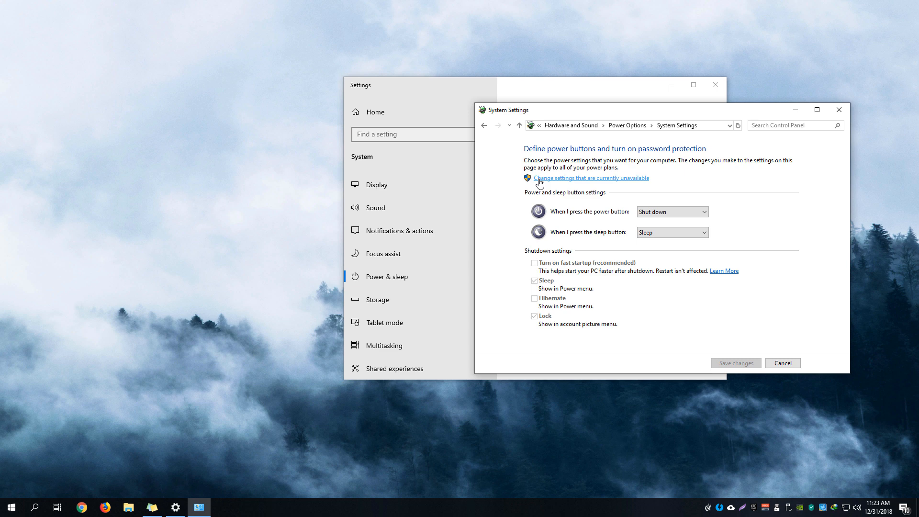
pyautogui.click(592, 178)
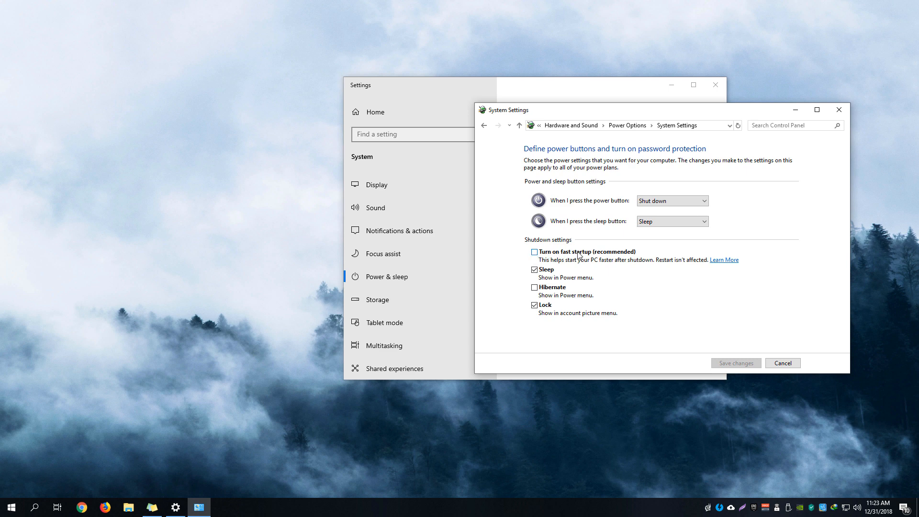
# Step: Toggle 'Turn on fast startup' so it ends up unchecked
pyautogui.click(534, 252)
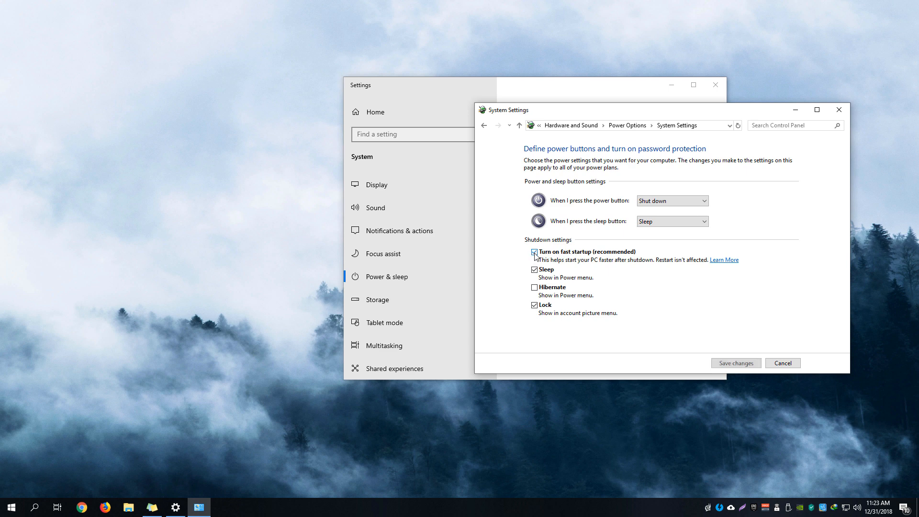
pyautogui.click(535, 252)
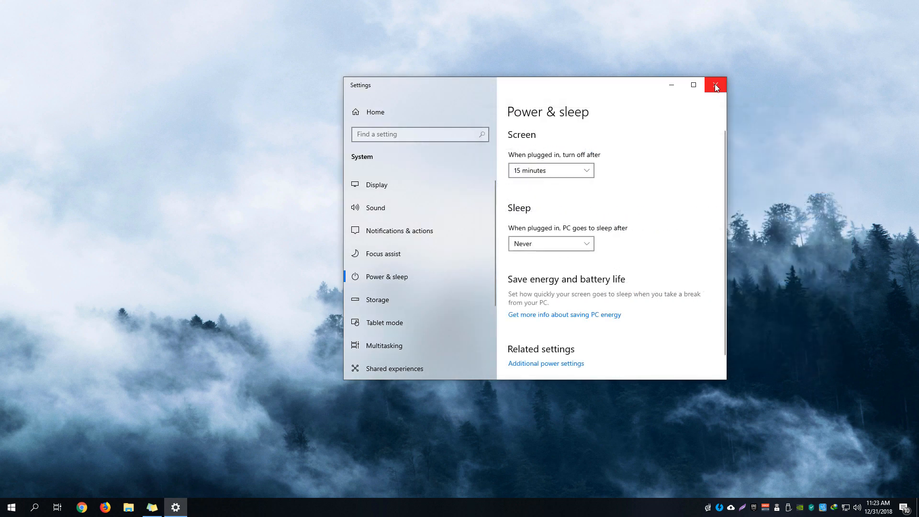
# Step: Close the Power & sleep Settings window, leaving the desktop clear
pyautogui.click(714, 84)
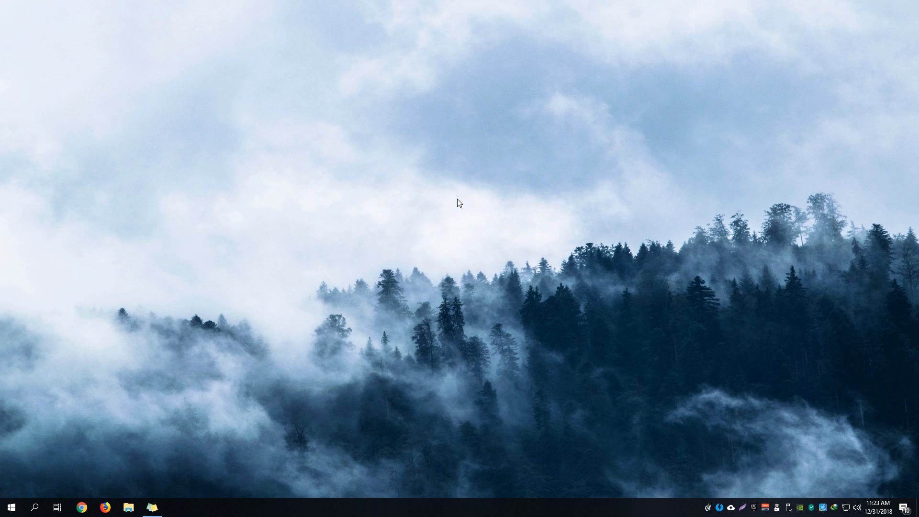
pyautogui.moveTo(437, 206)
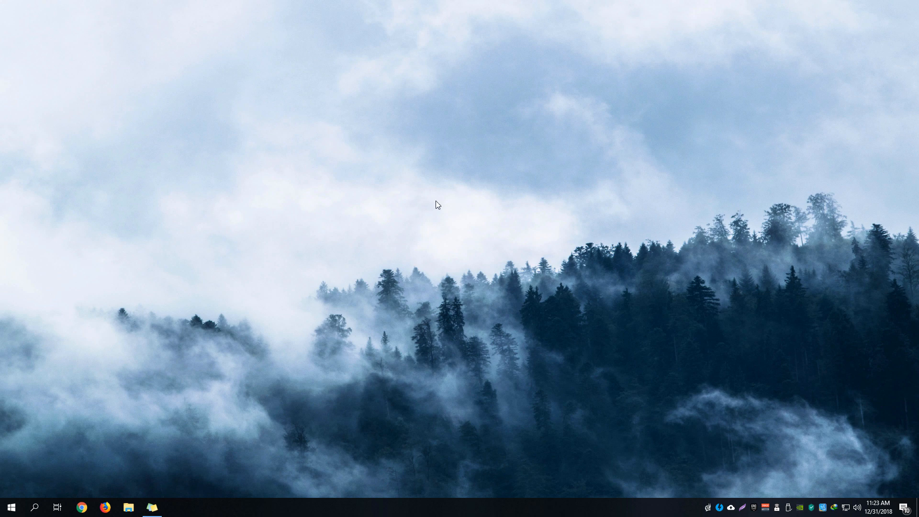
pyautogui.moveTo(449, 228)
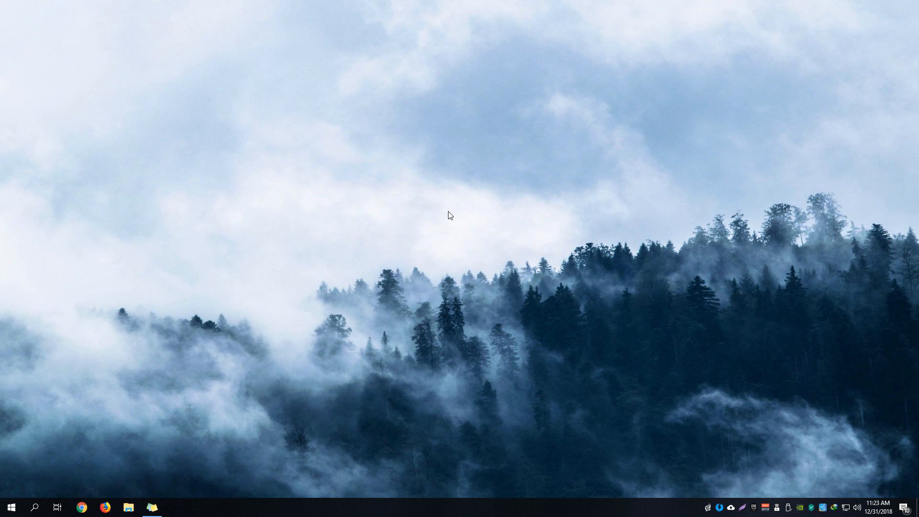
pyautogui.moveTo(447, 214)
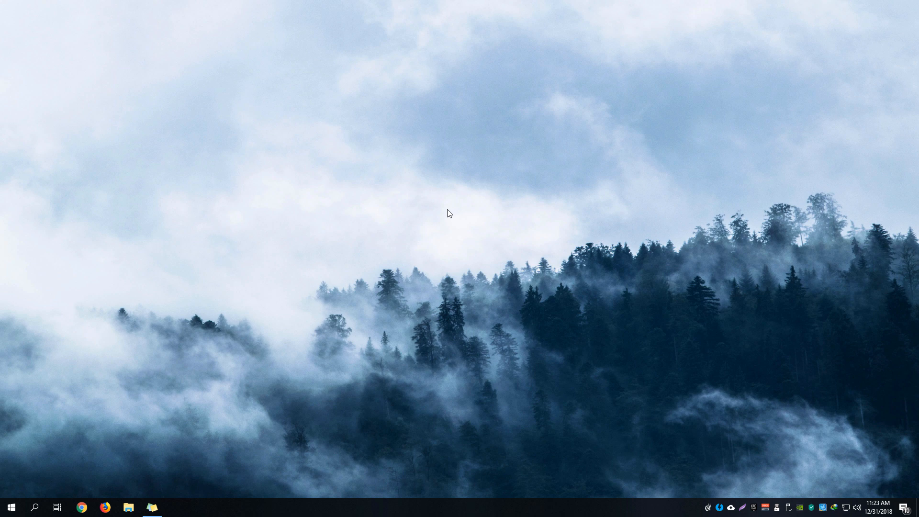